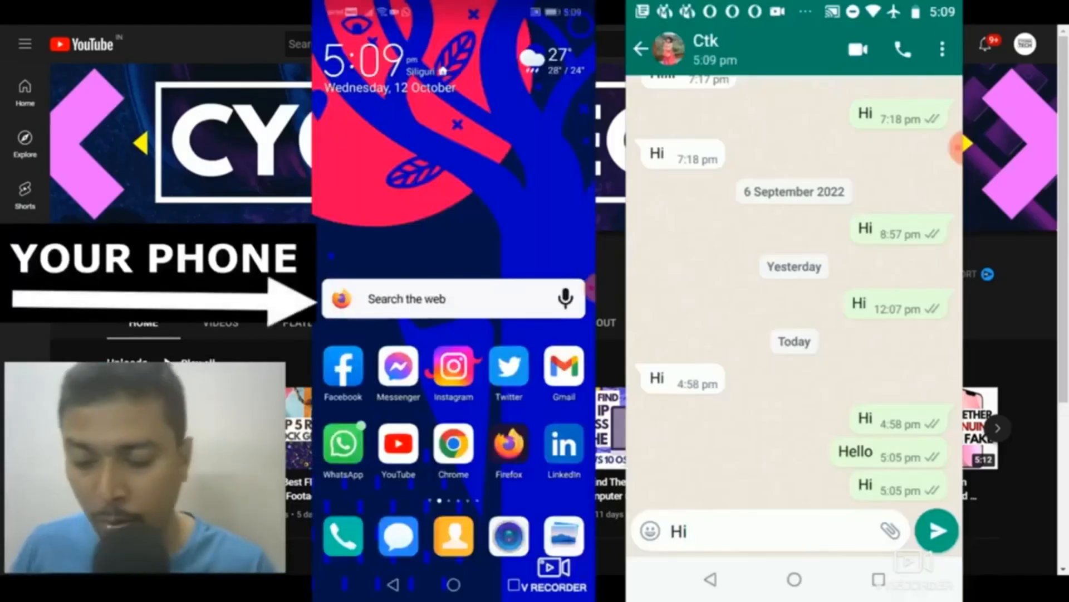
# View the new 'Hi' message in Karen's chat on the receiving phone, then return to the app list.
pyautogui.click(935, 530)
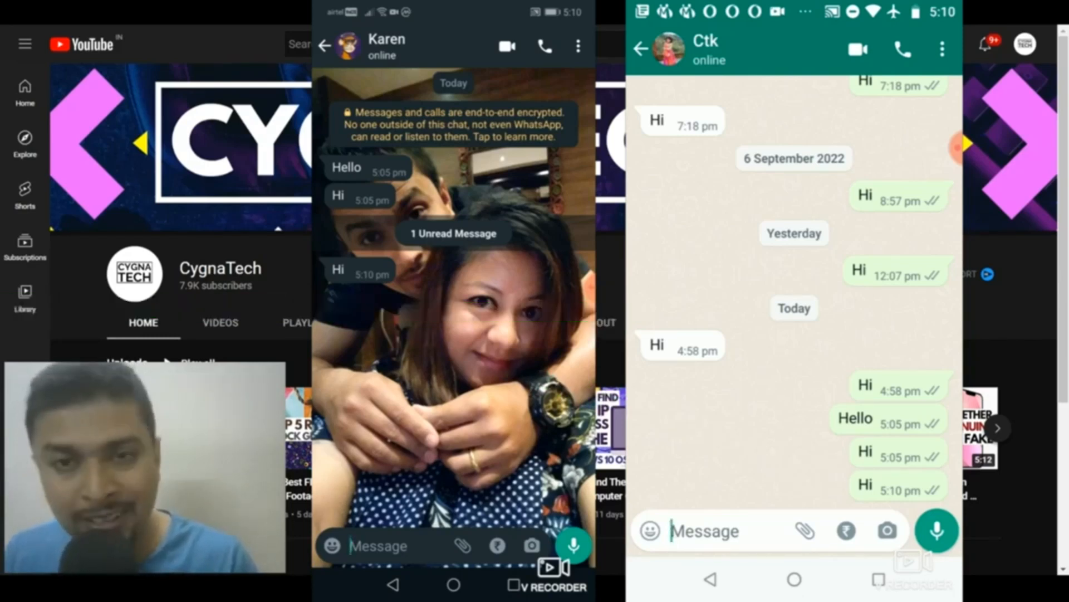
pyautogui.click(452, 585)
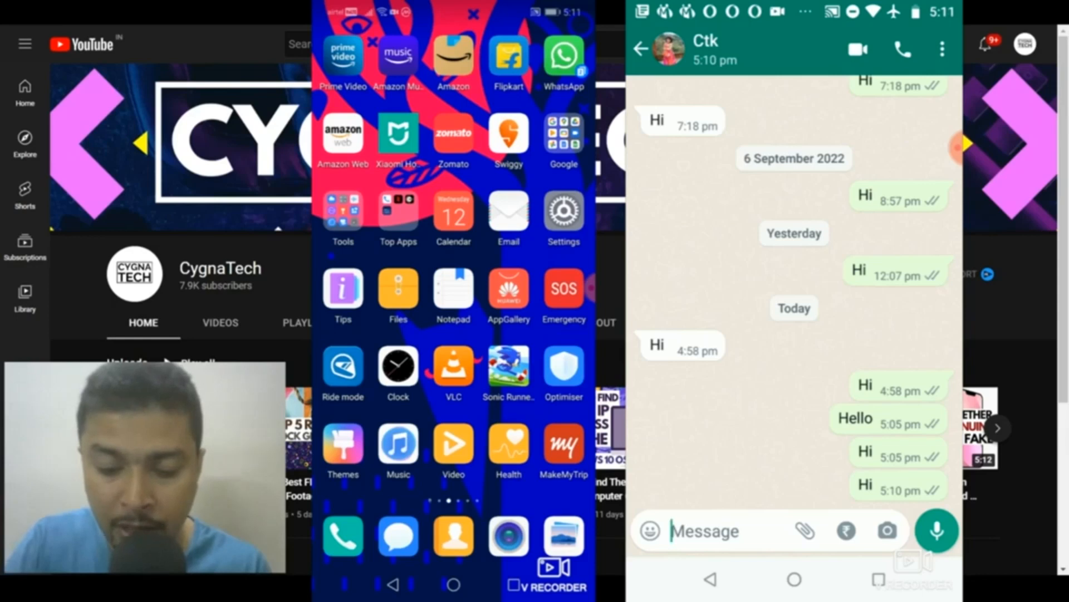
# From Settings > Apps, search 'wha' and reach WhatsApp (SIM 1) network access: mobile data off, Wi-Fi on.
pyautogui.click(564, 211)
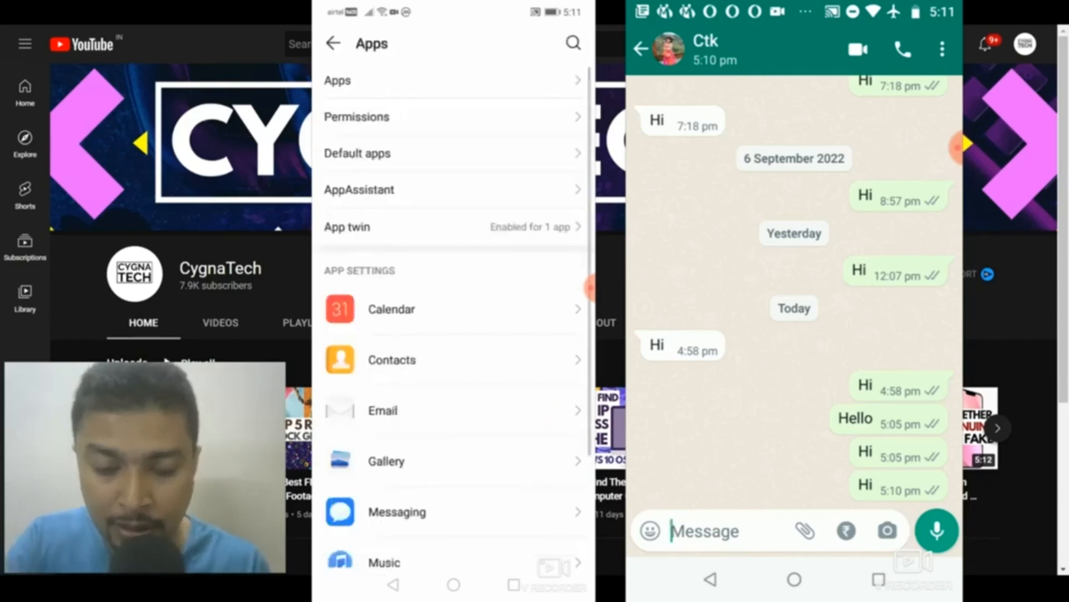
pyautogui.click(336, 81)
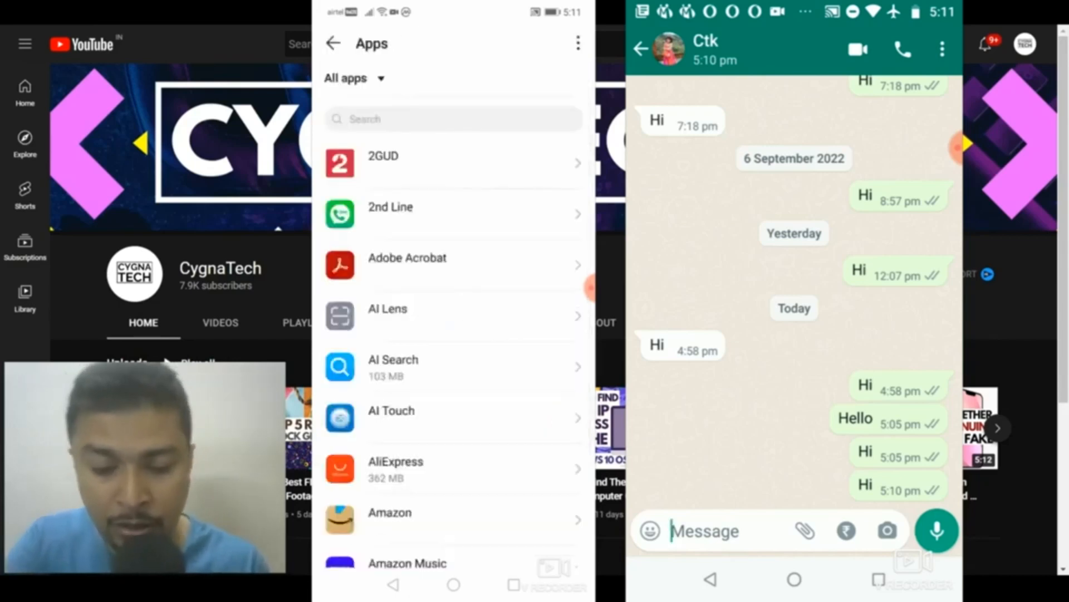
pyautogui.click(452, 120)
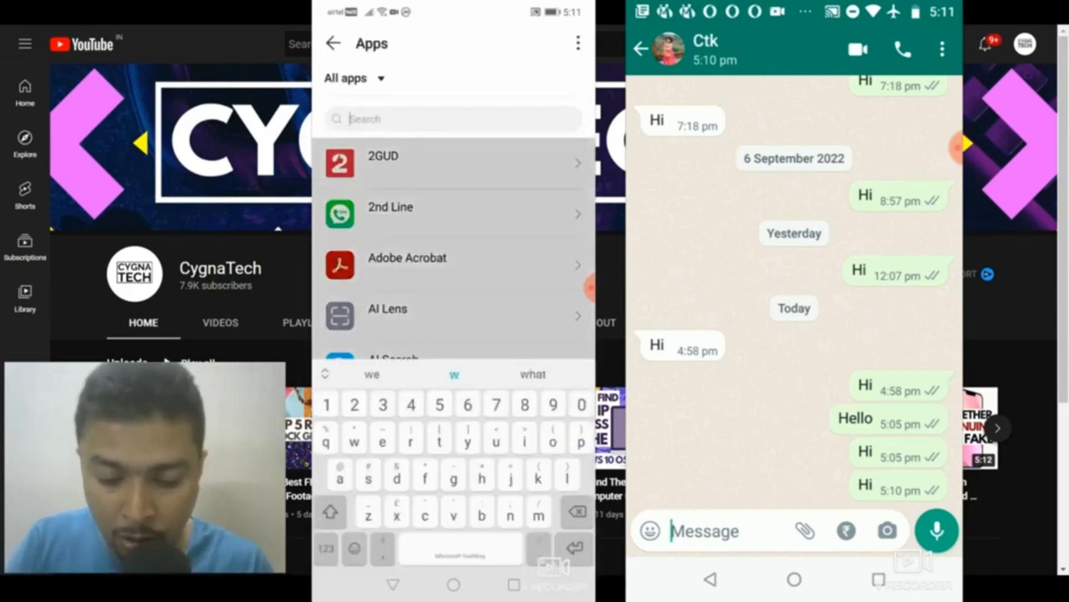
pyautogui.write('wha')
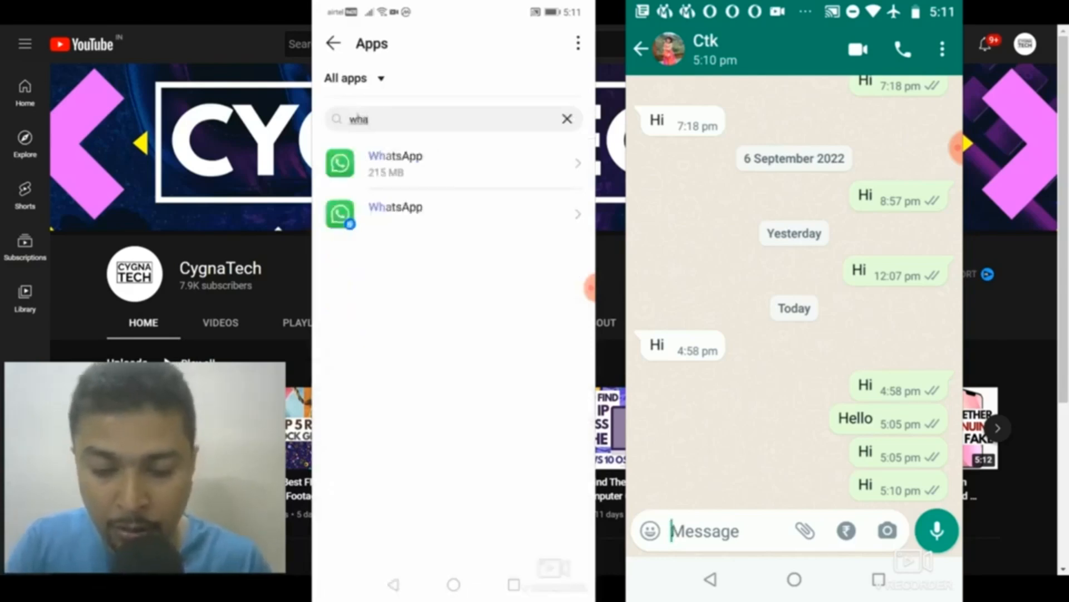
pyautogui.click(450, 163)
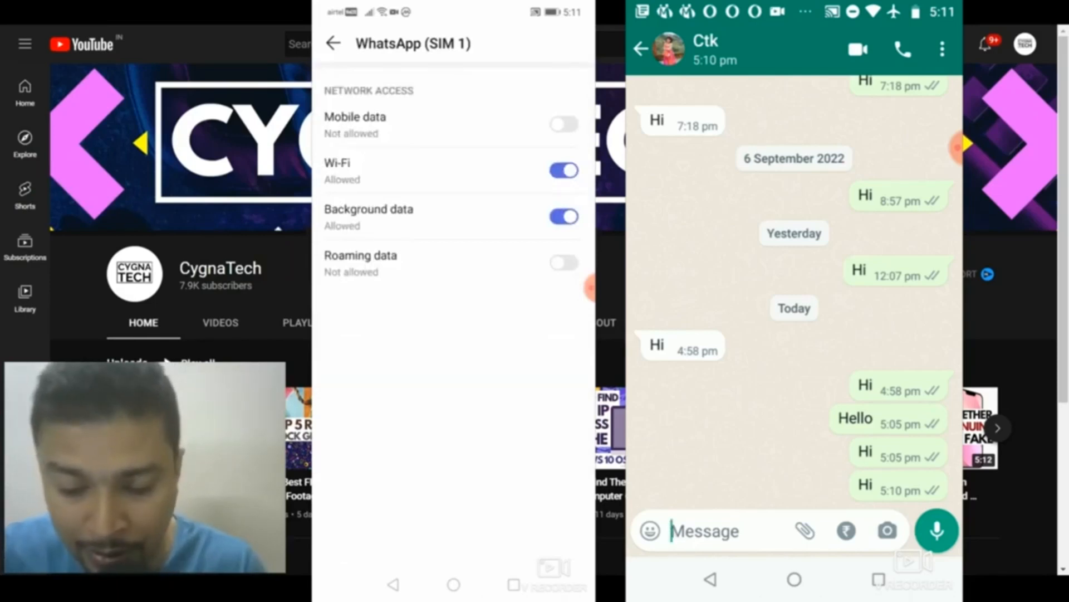
# Switch off WhatsApp's Wi-Fi access so it has no network, then return to the home screen.
pyautogui.click(562, 170)
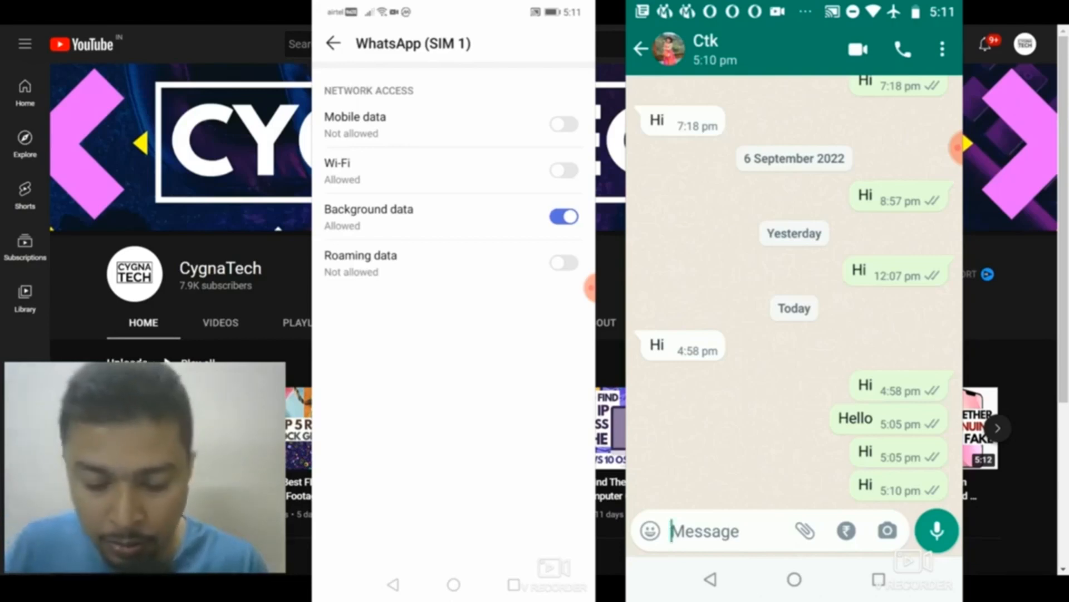
pyautogui.click(333, 43)
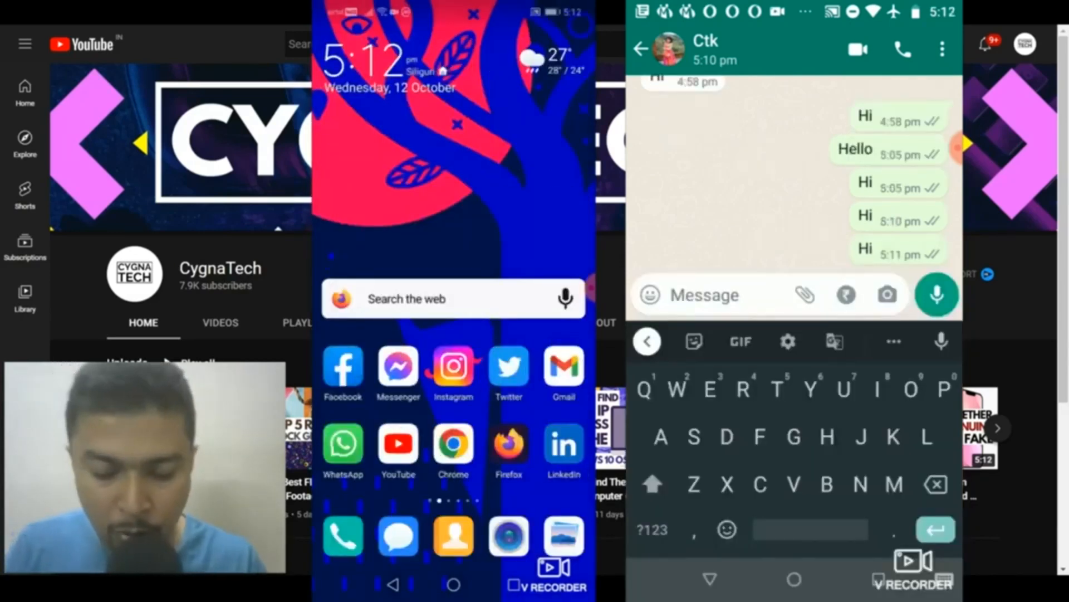
# Check WhatsApp on the blocked phone: the 5:13 'Gdgjj' message stays undelivered with single ticks.
pyautogui.click(342, 443)
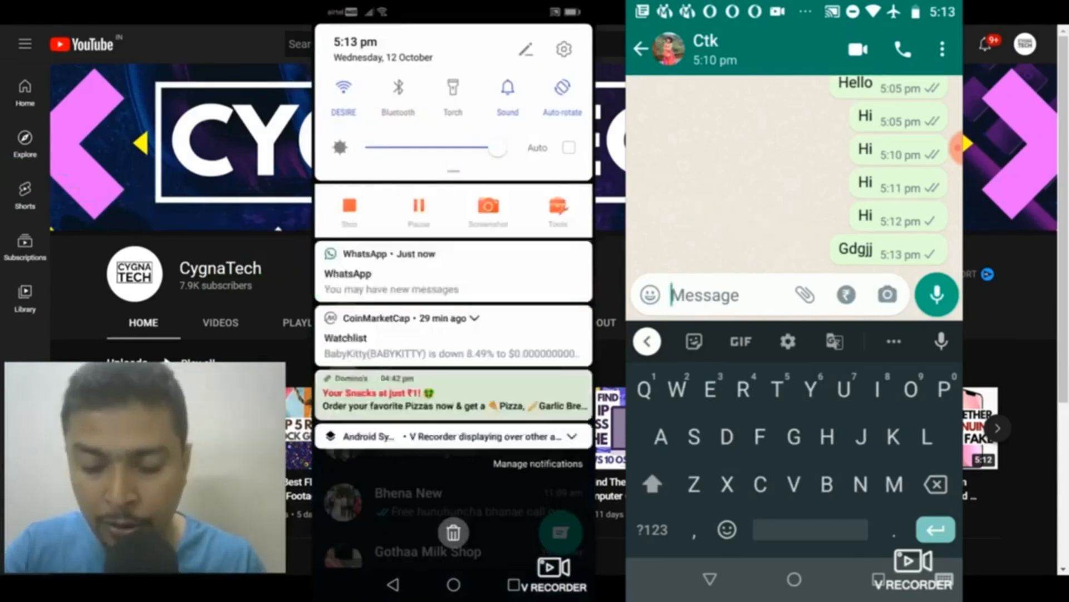
pyautogui.click(453, 271)
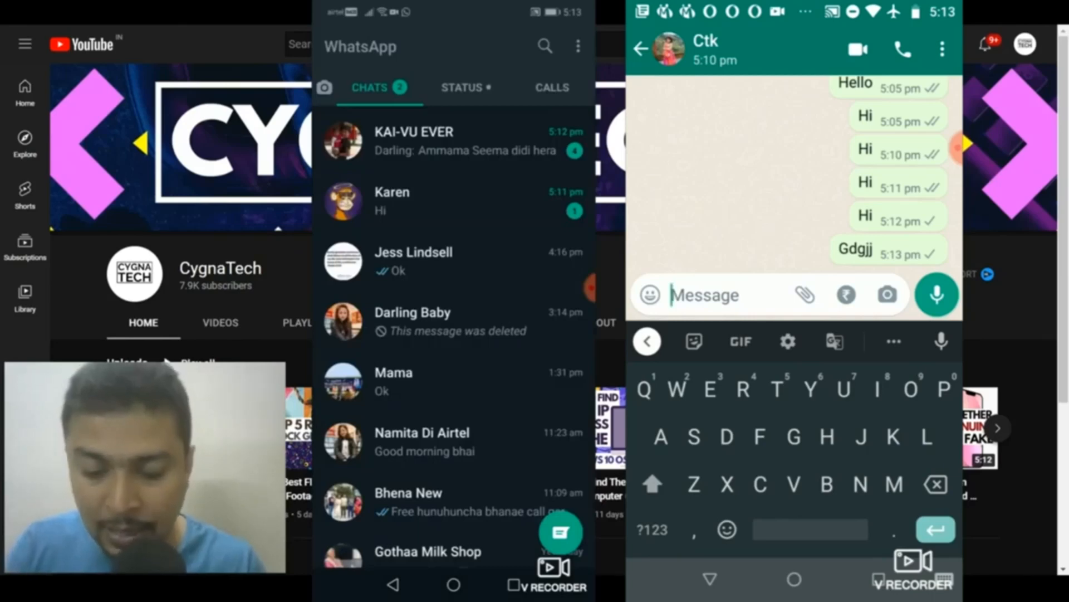
pyautogui.click(452, 581)
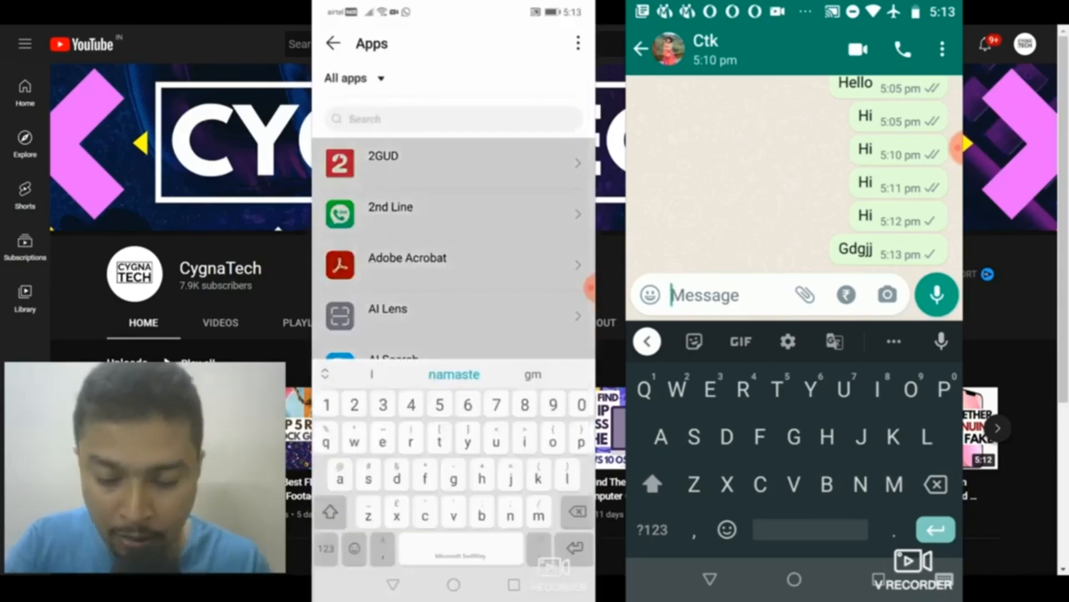
# Search 'wh', re-allow WhatsApp's Wi-Fi, and see the 5:13 'Gdgjj' message arrive in Karen's chat.
pyautogui.write('wh')
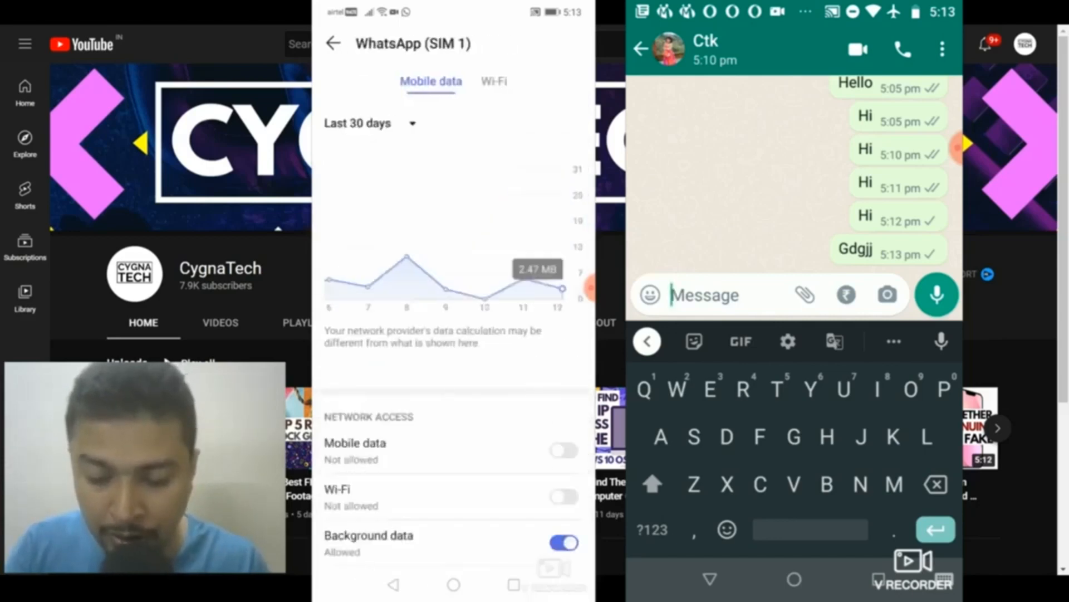
pyautogui.click(561, 496)
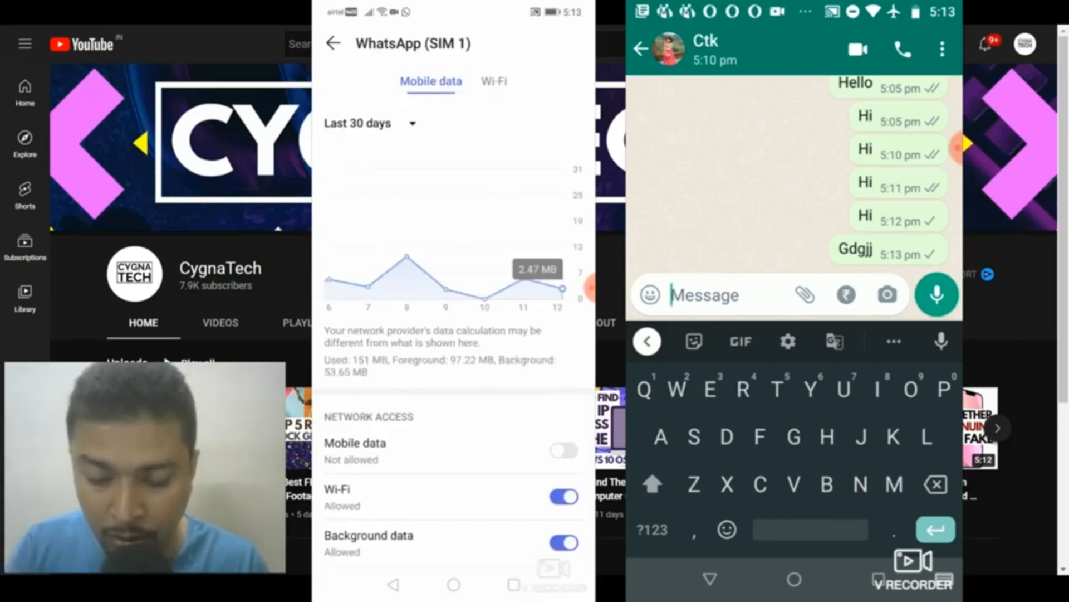
pyautogui.click(564, 450)
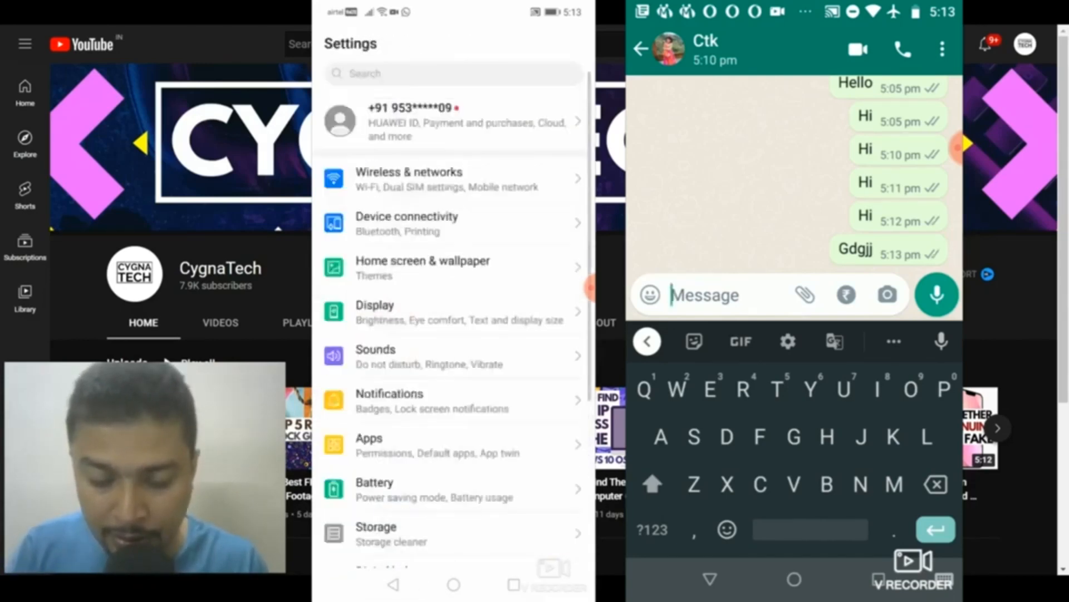
pyautogui.click(453, 584)
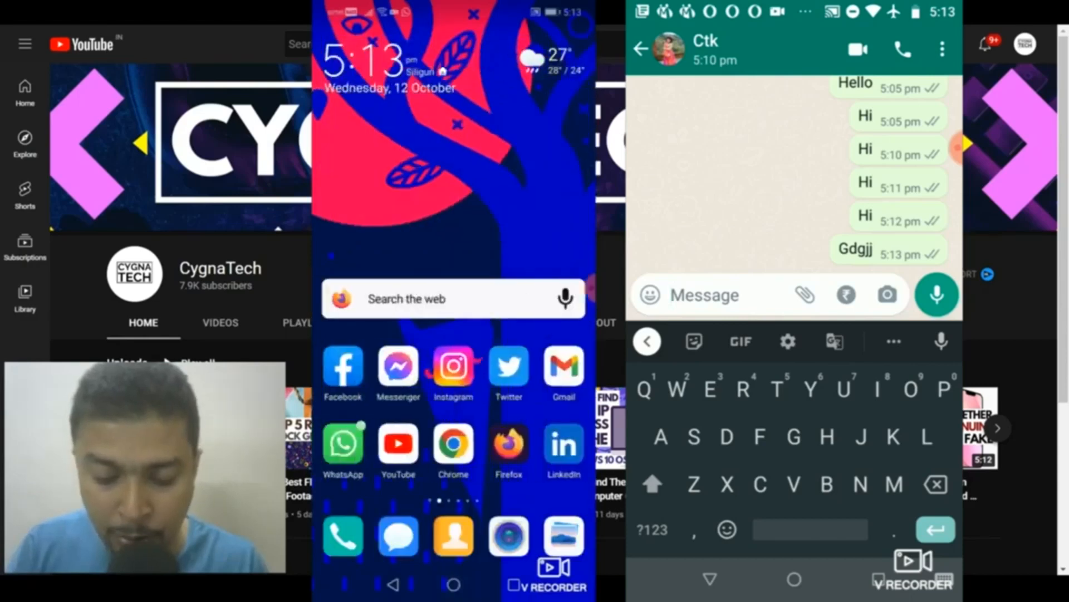
pyautogui.click(343, 445)
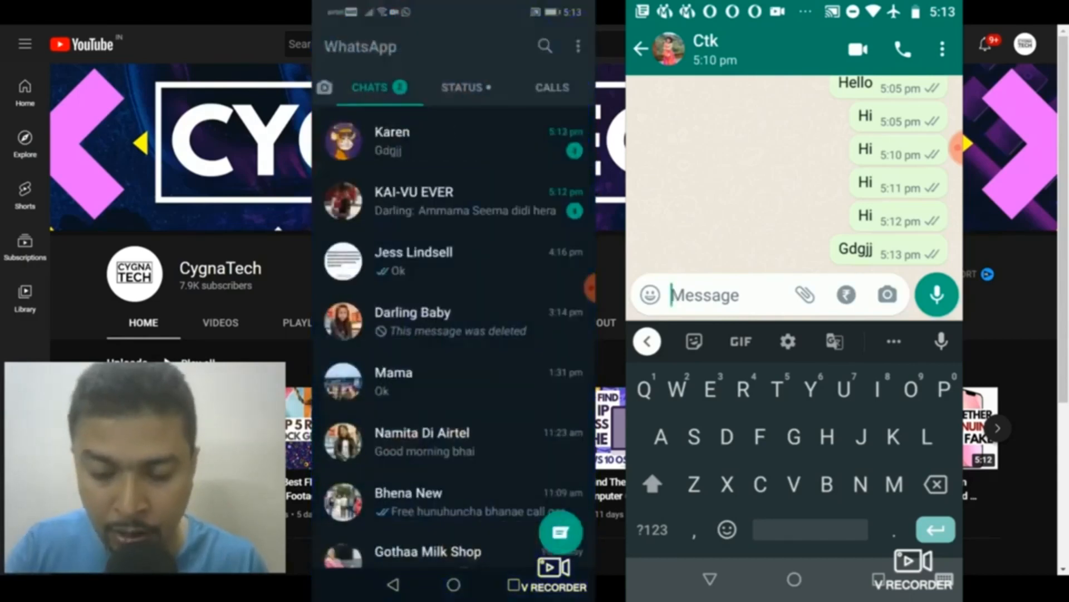